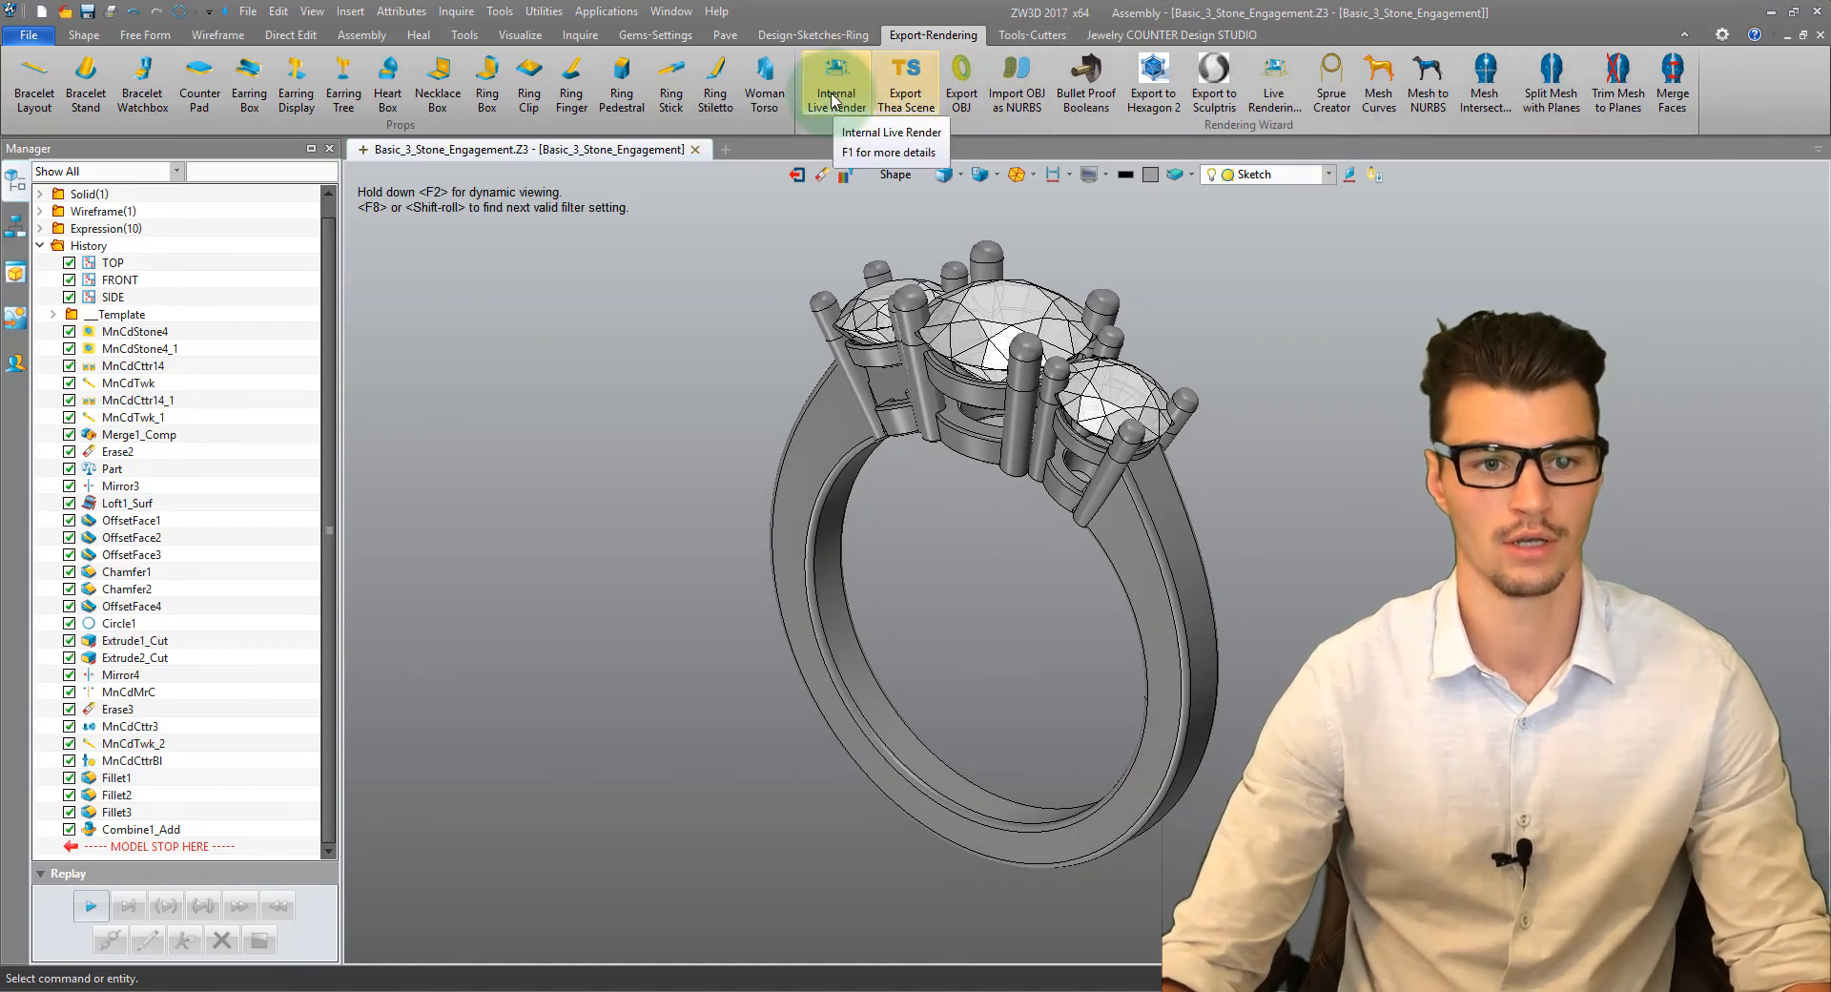
Step: Export the ring as a Thea scene using White Scene.scn.thea as the studio setup
left_click(837, 80)
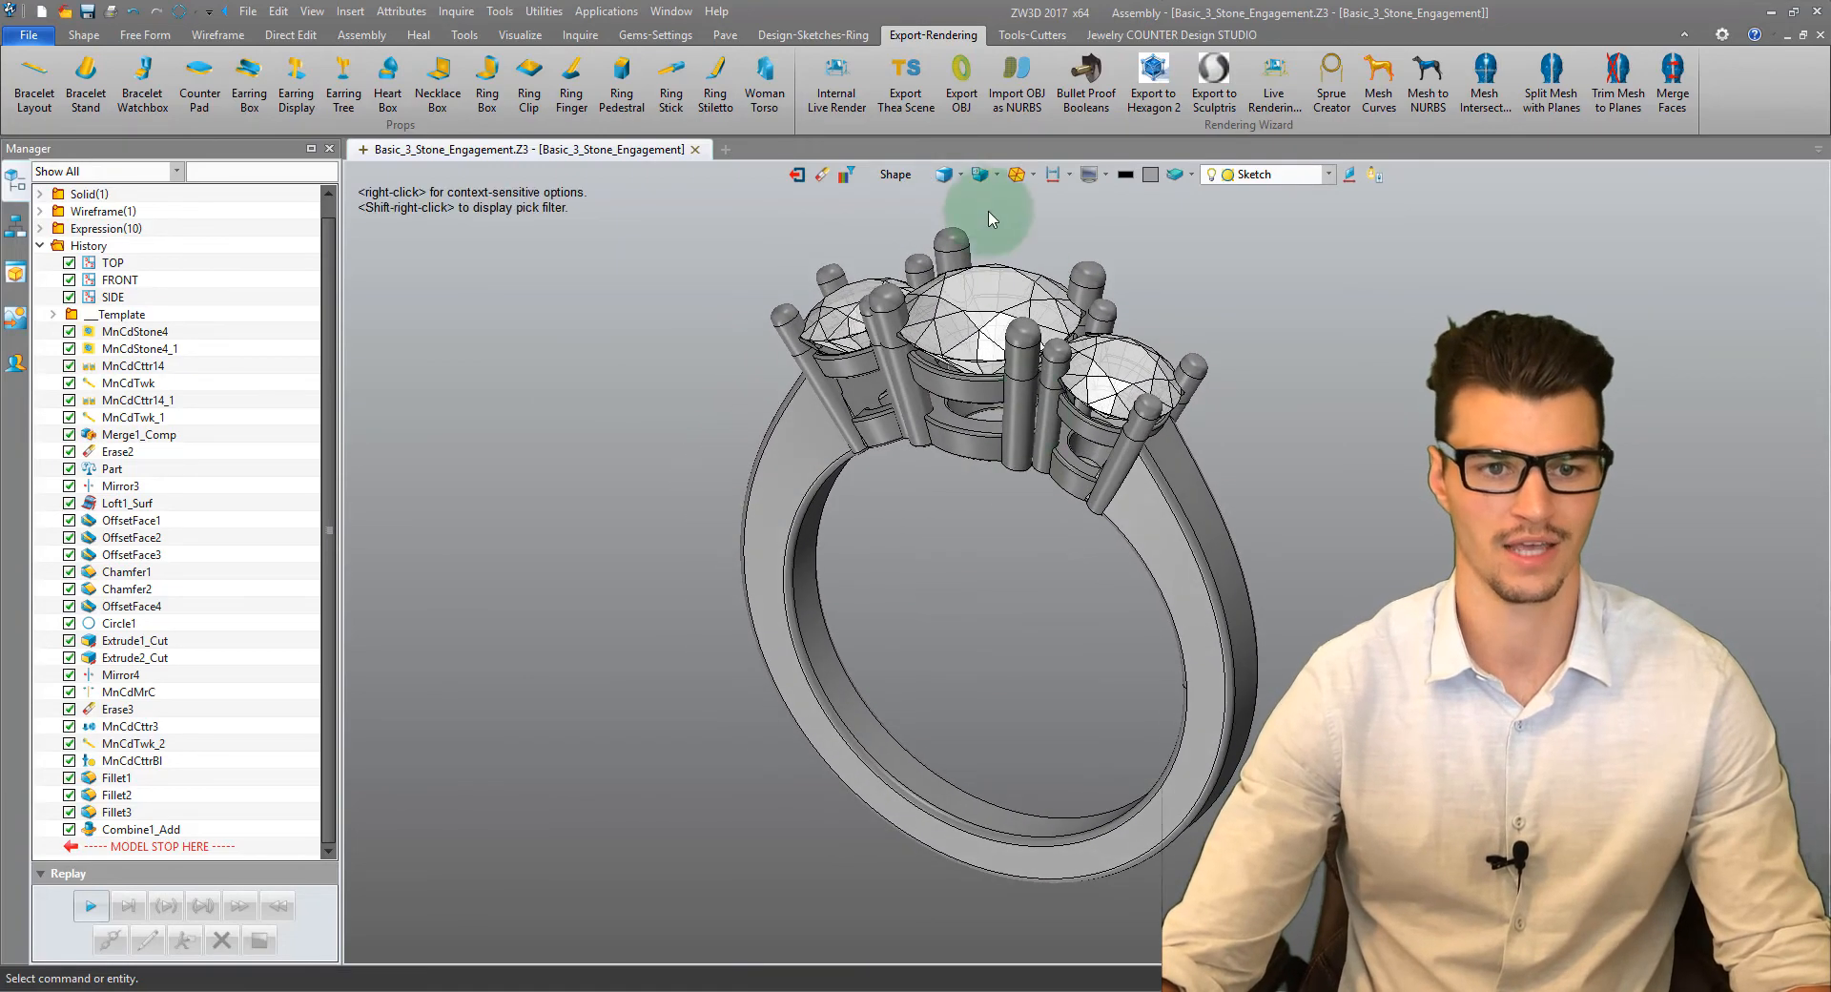
left_click(905, 84)
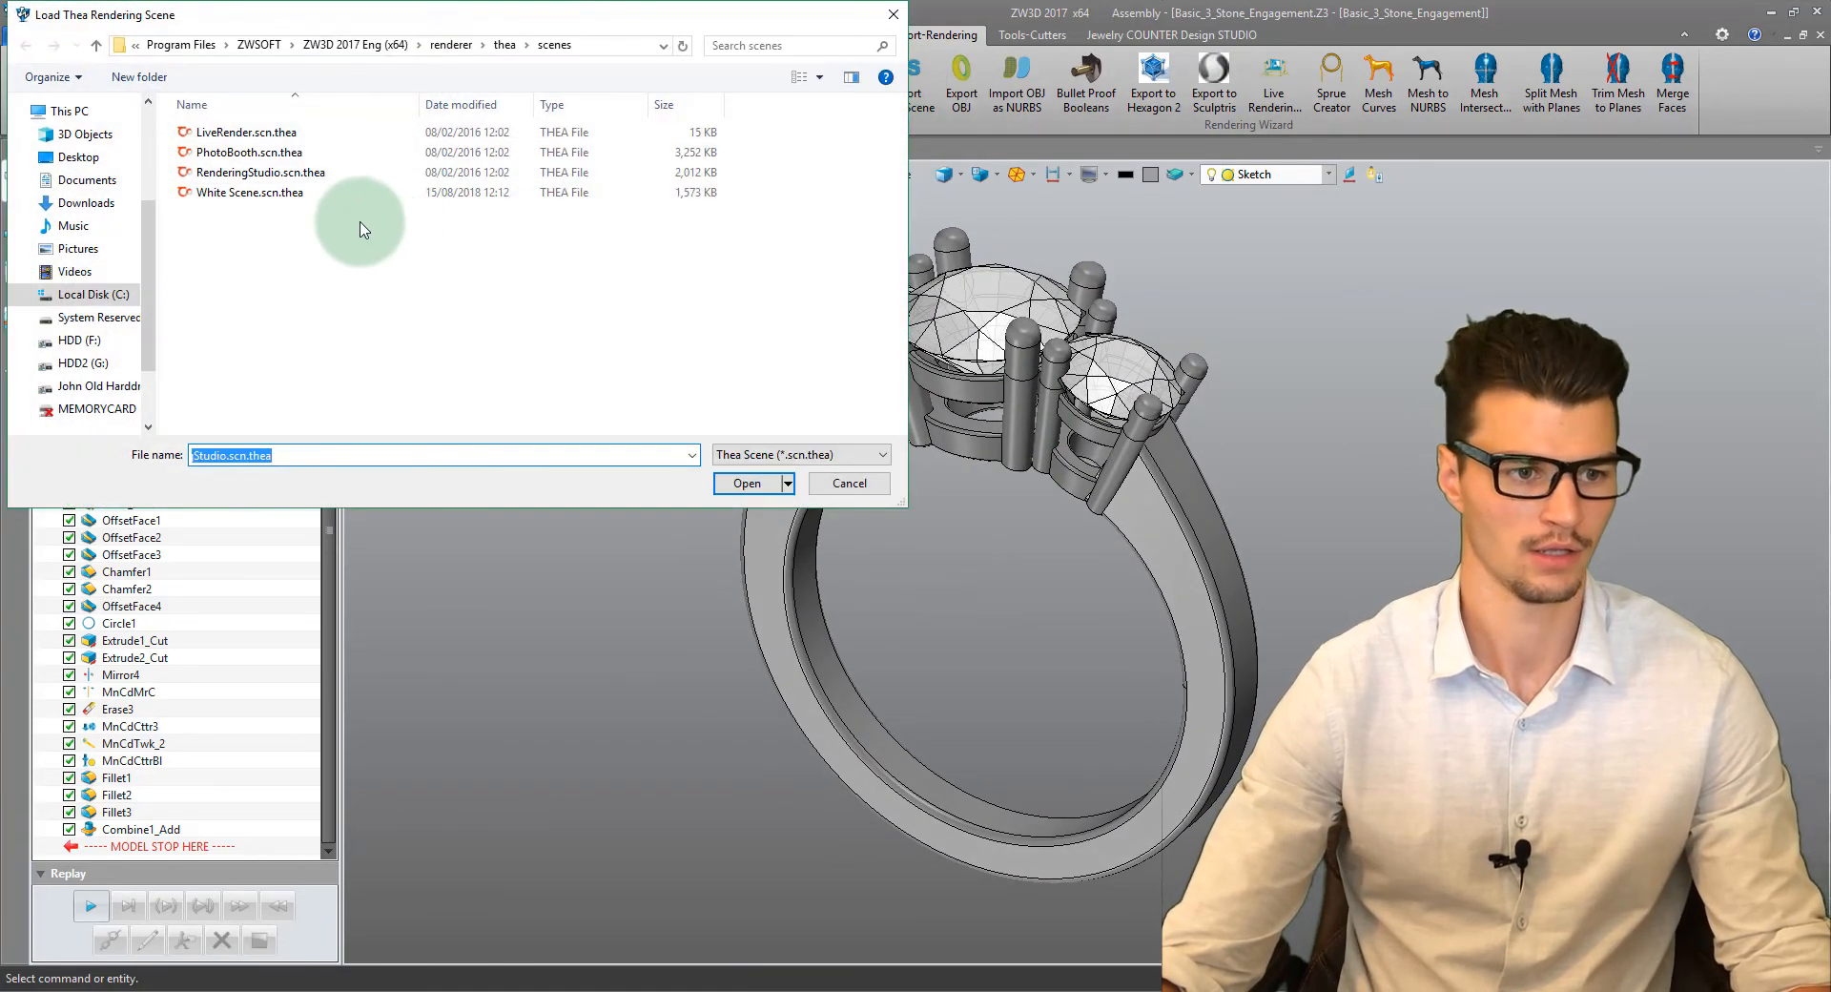
left_click(249, 191)
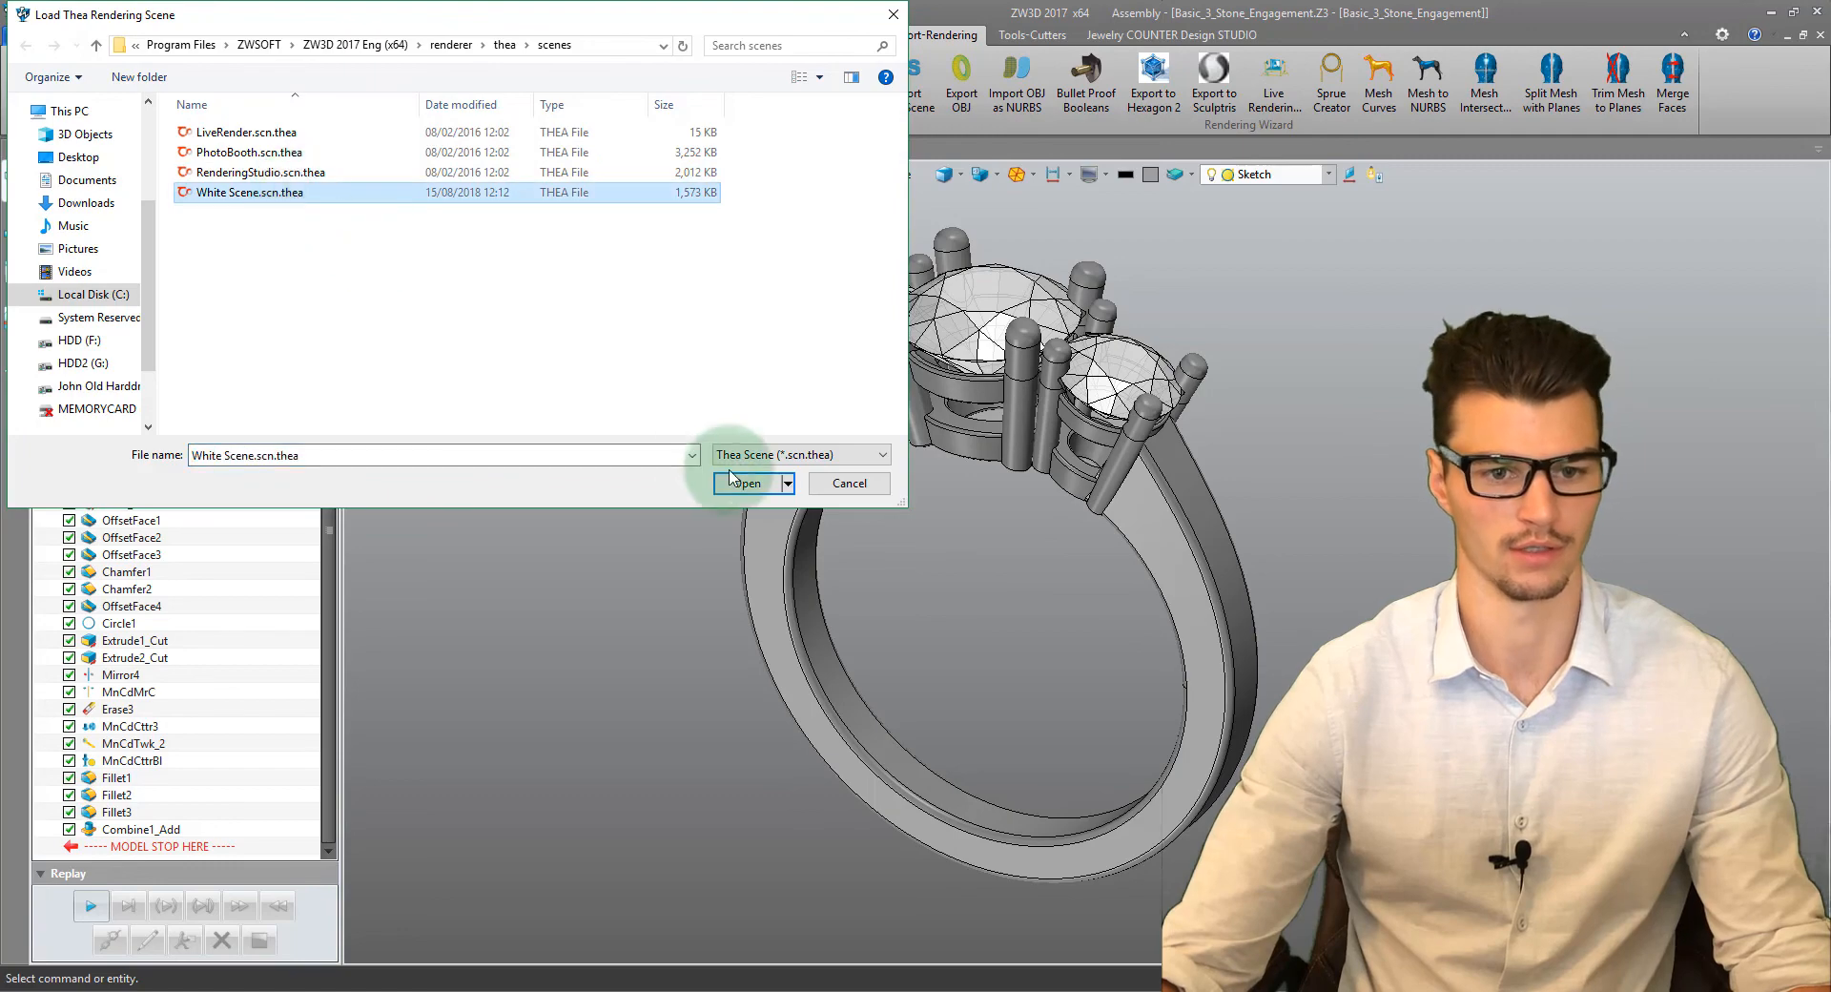
left_click(744, 482)
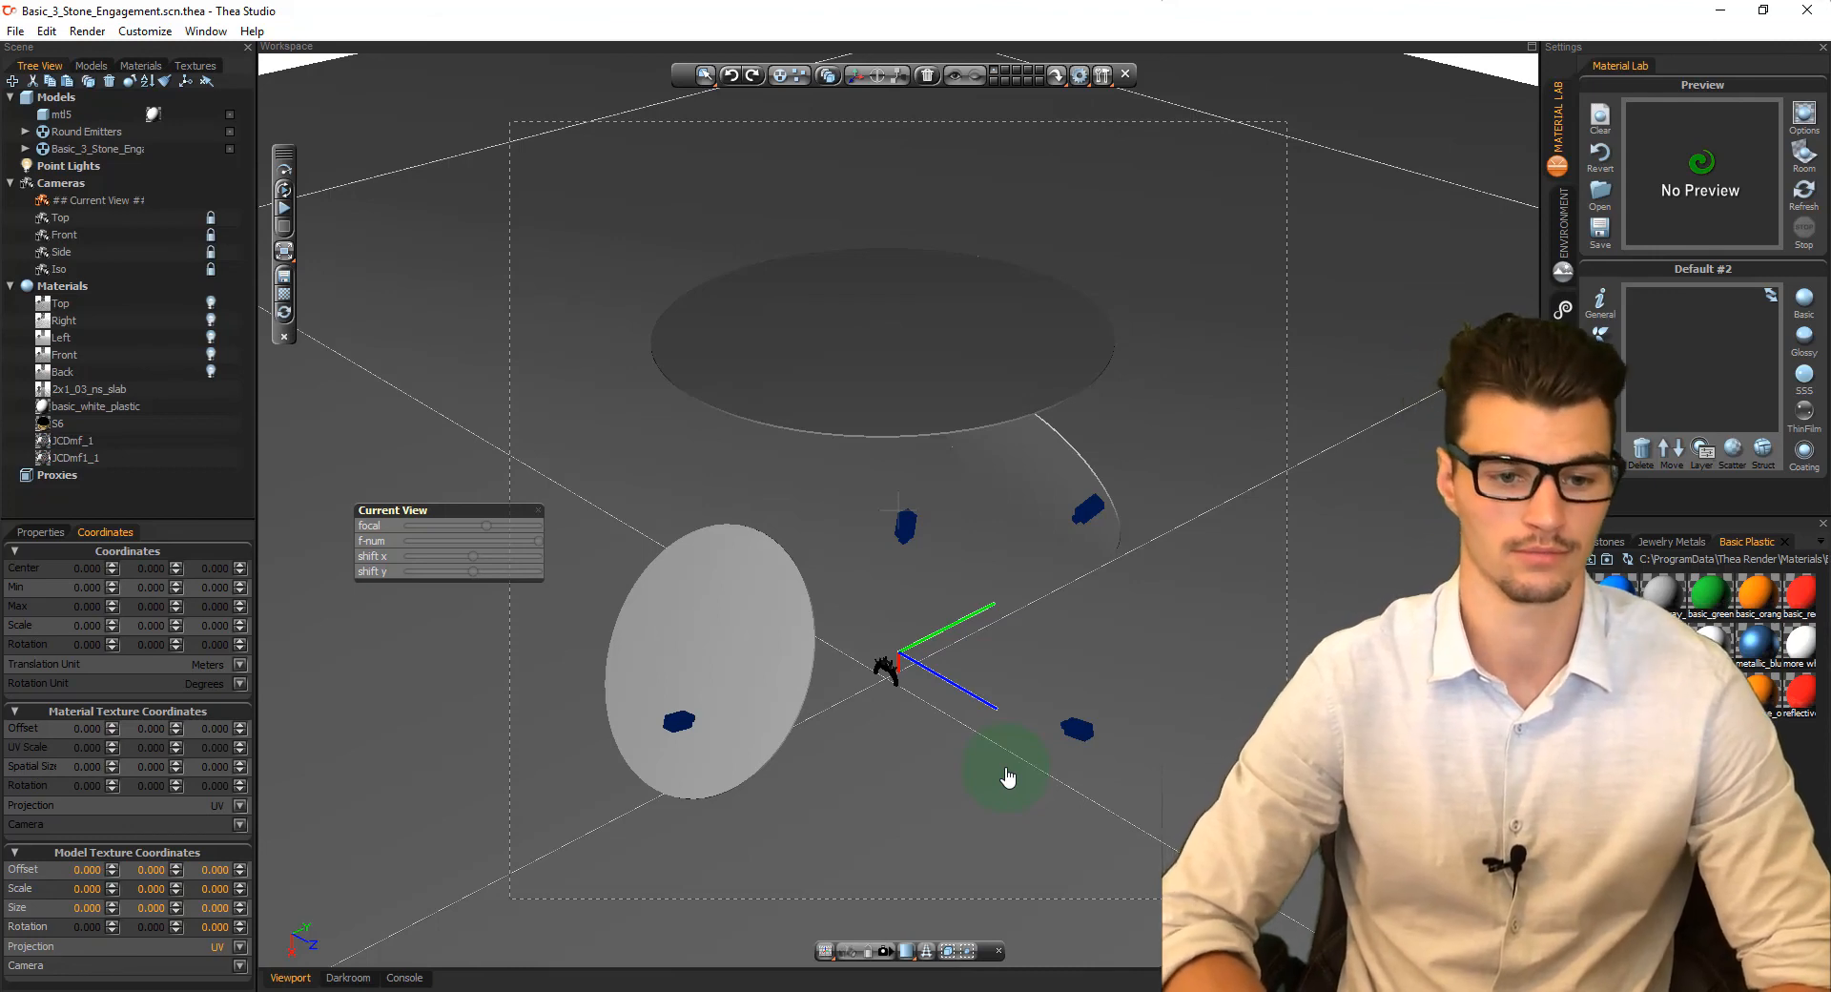
Step: Apply Polished_02_18k_Unplated_White_Gold from the Polished materials to the ring shank
left_click(900, 665)
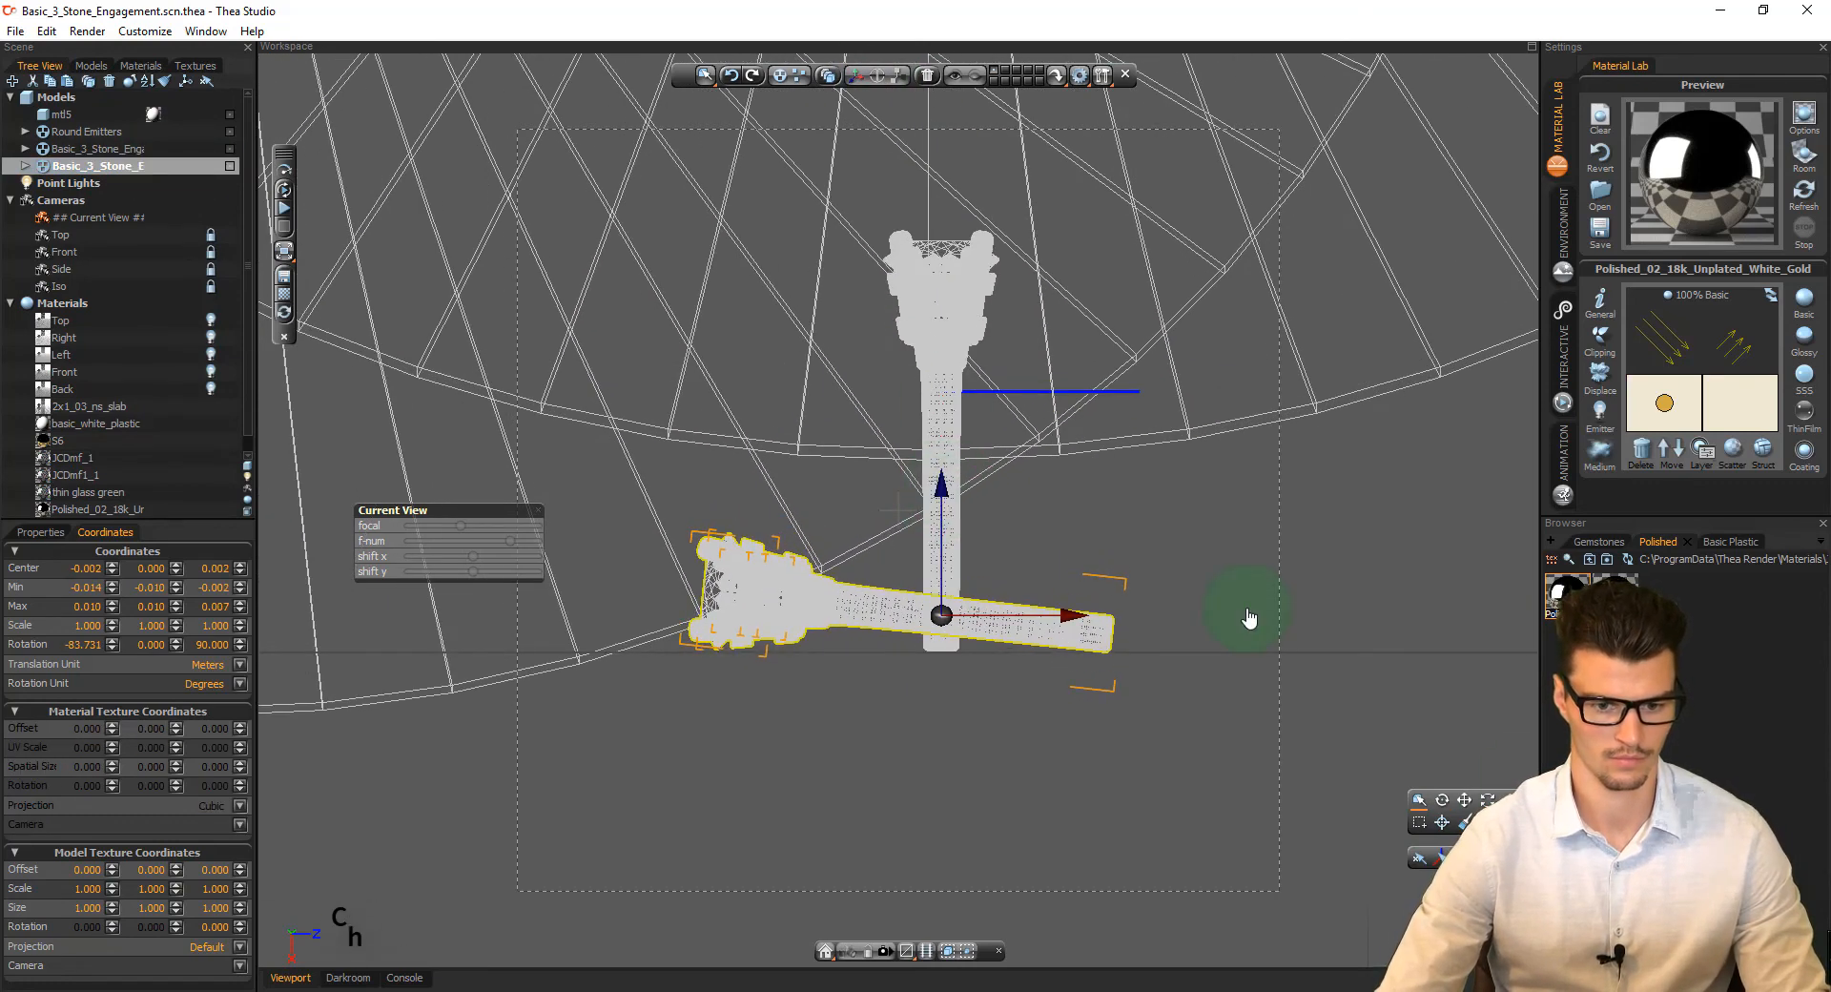
left_click(59, 235)
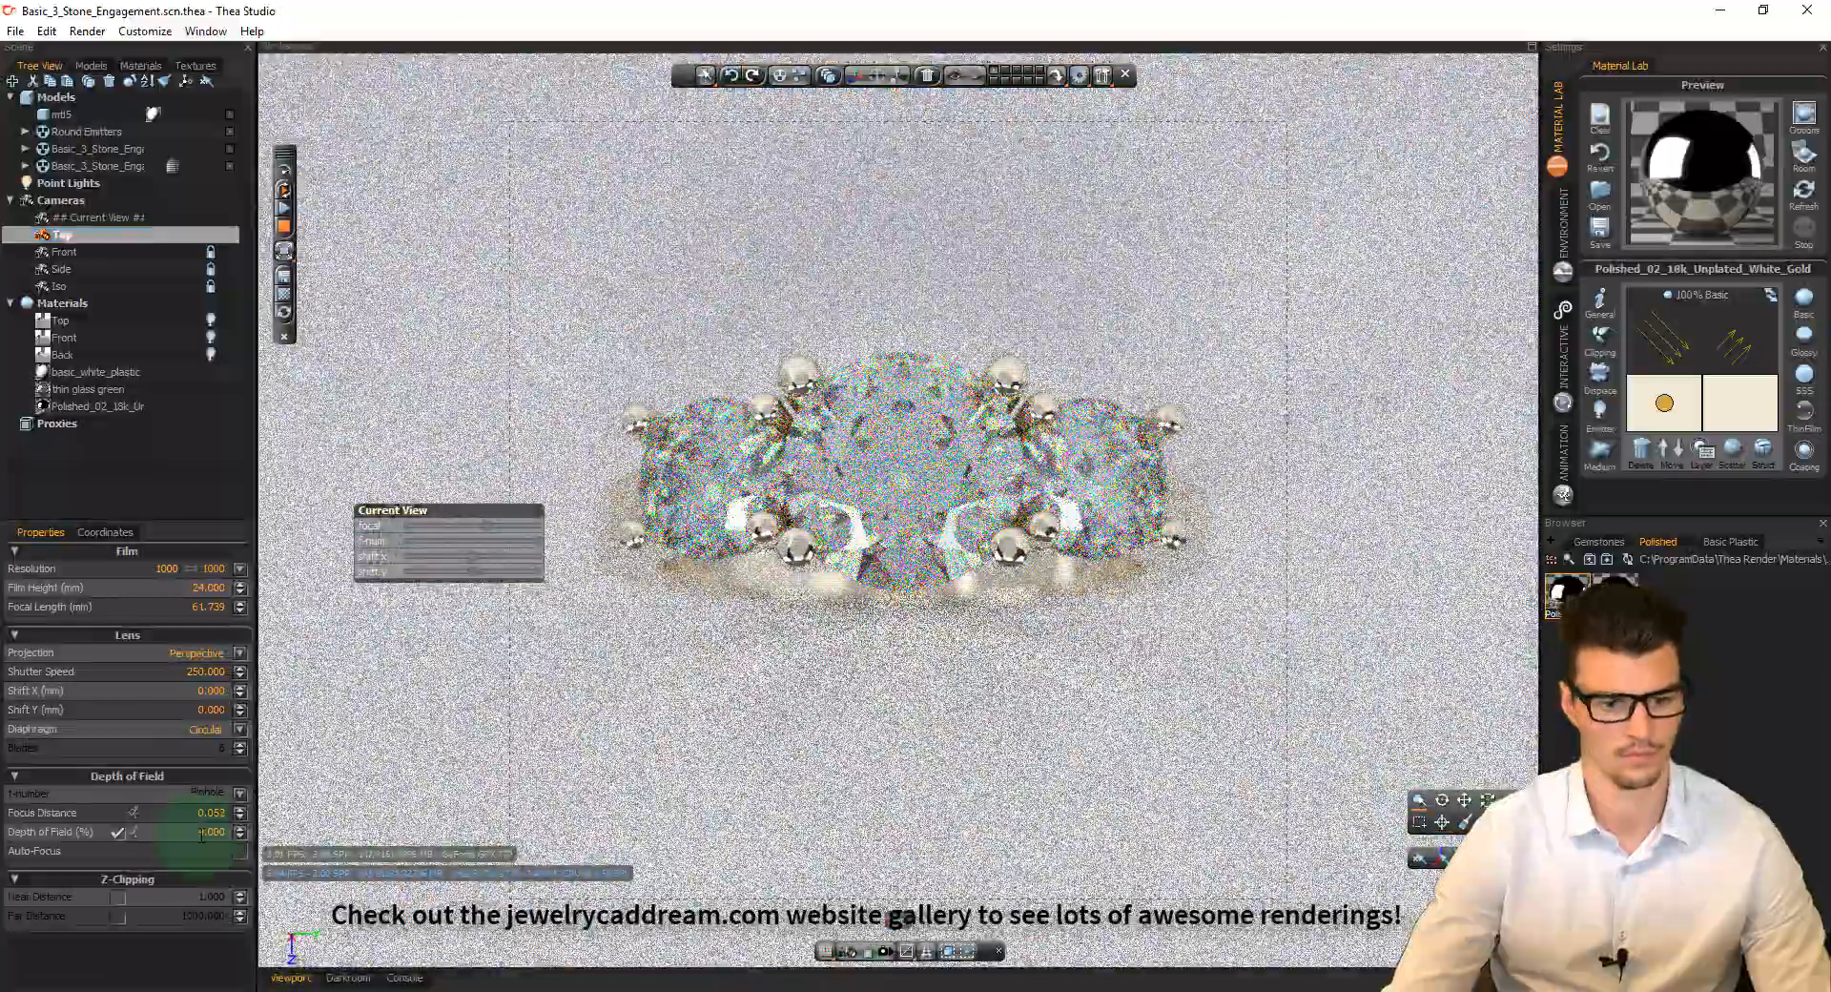
Step: Raise the Depth of Field (%) and set the focus point on the ring for the interactive render
left_click(62, 251)
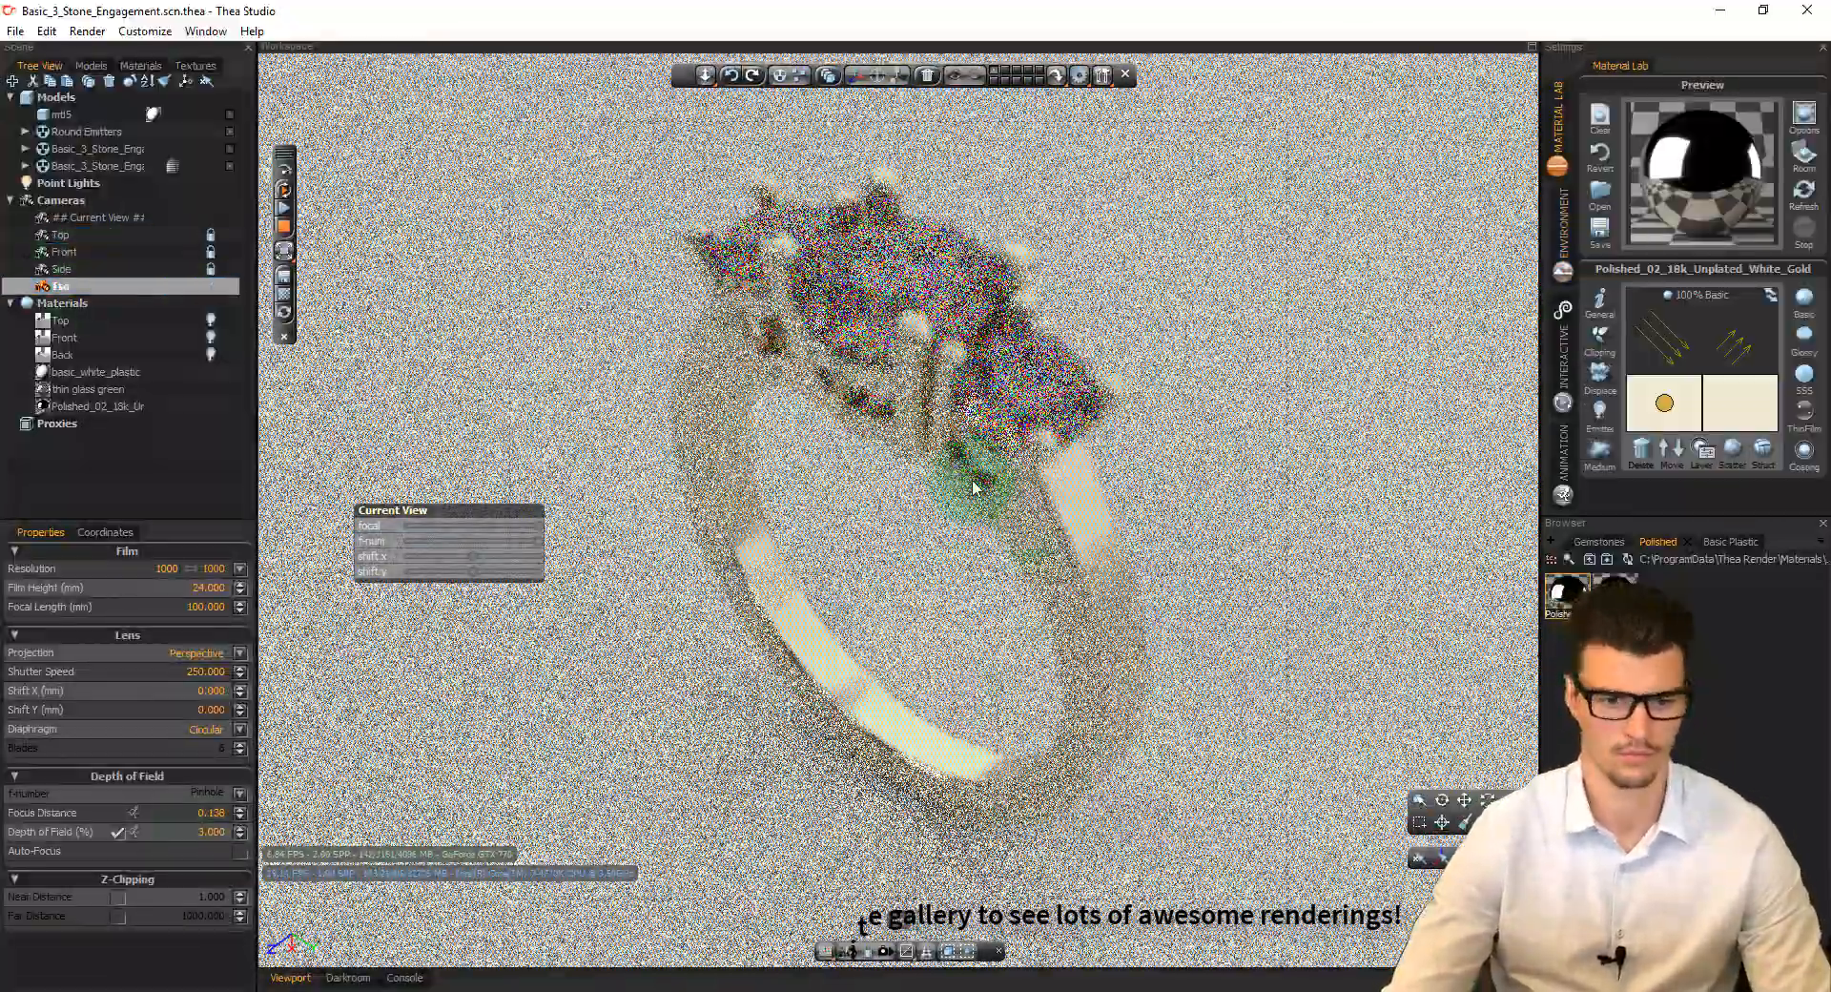
left_click(61, 269)
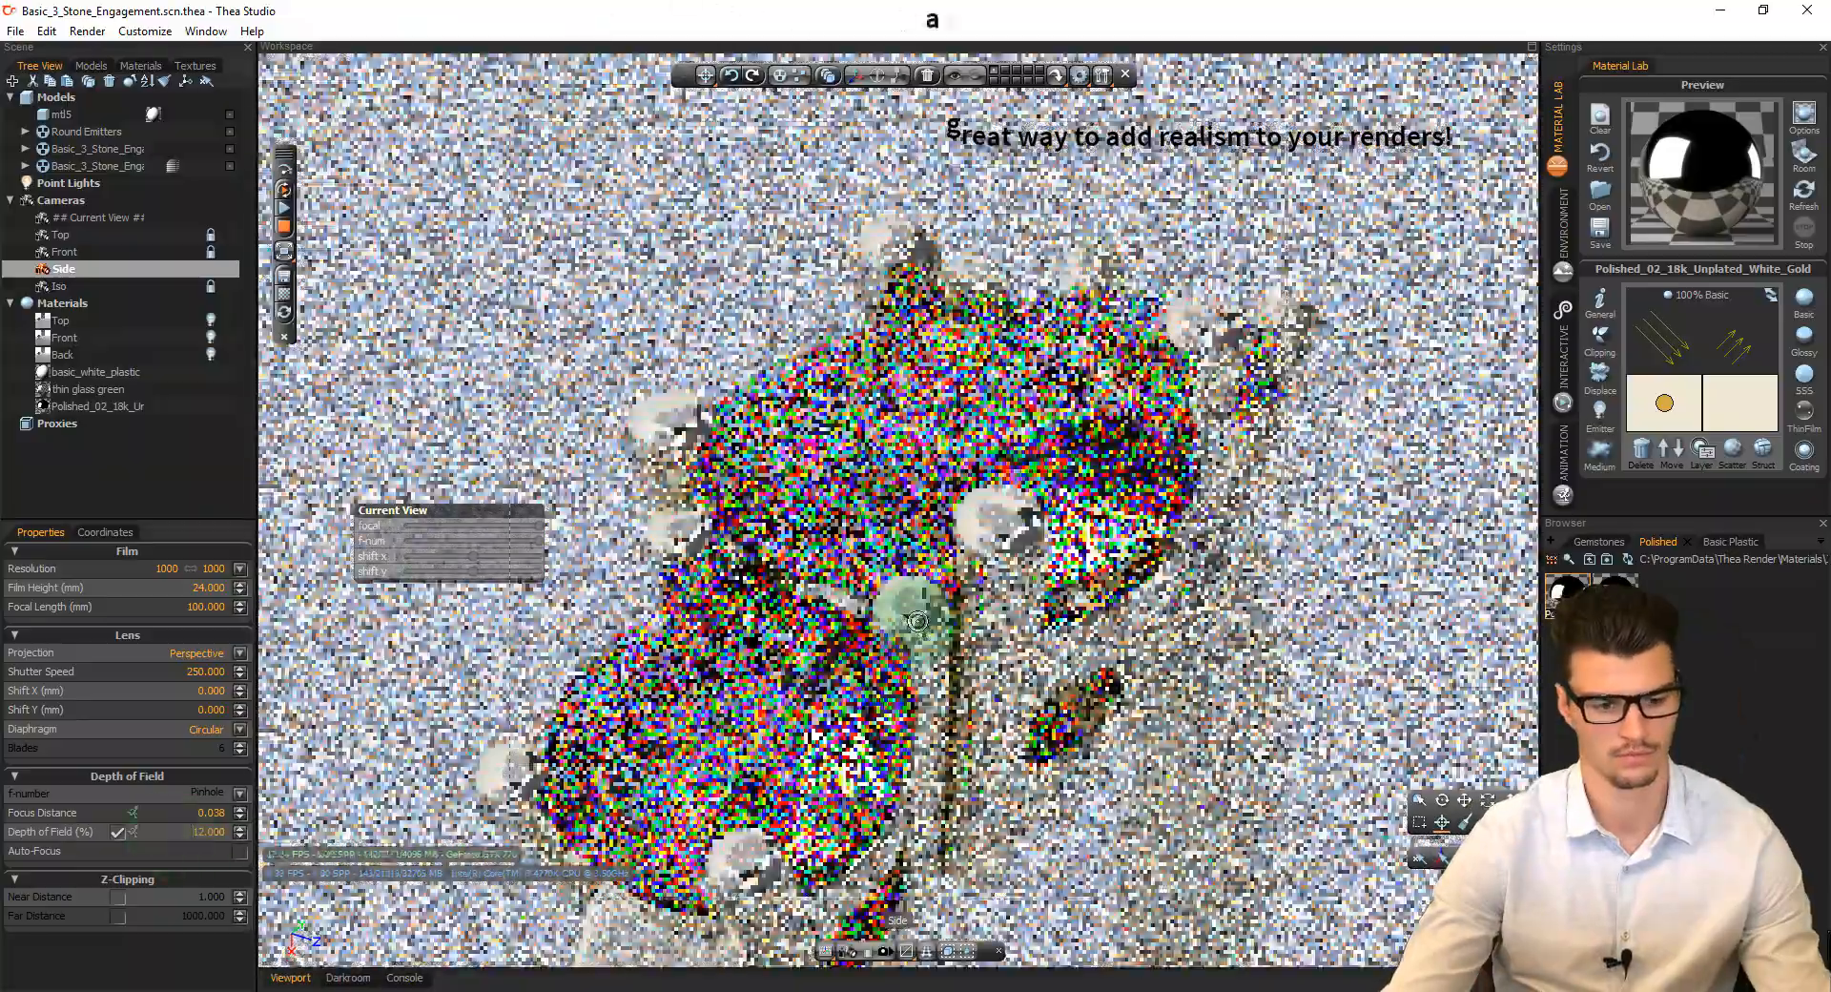
Step: Switch to the Darkroom and set the camera resolution to 800 × 800
left_click(61, 233)
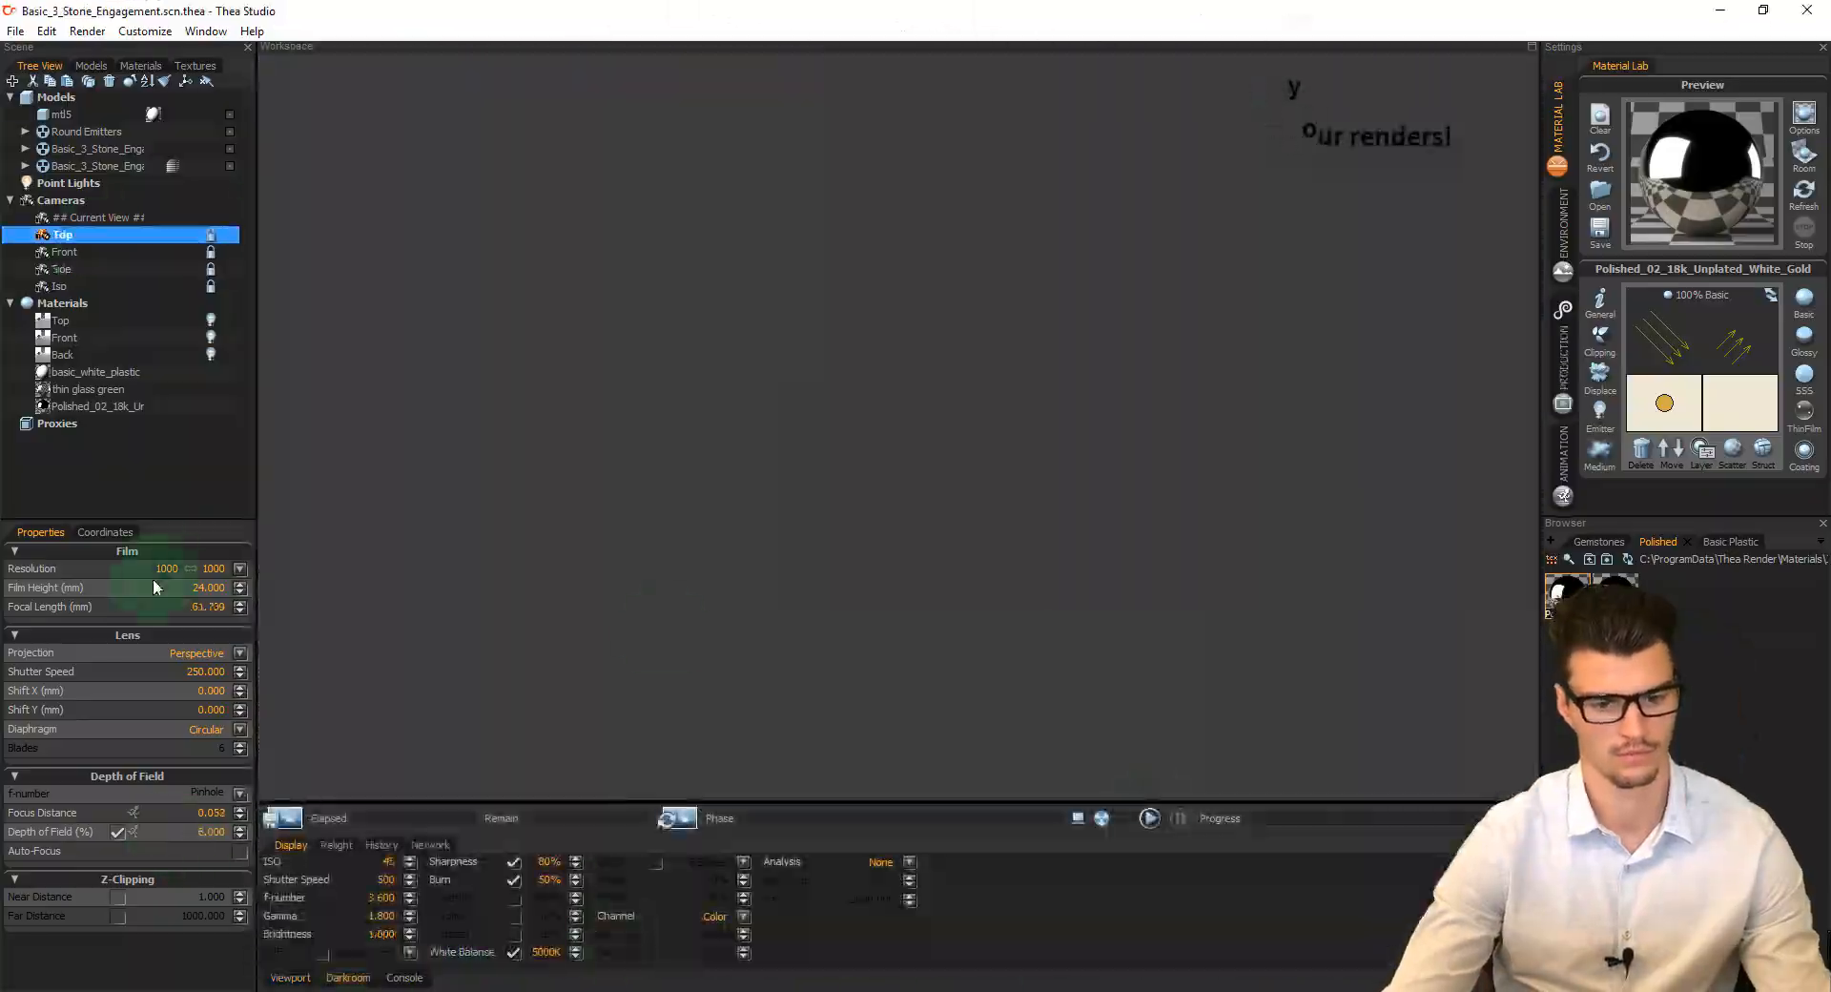
left_click(62, 287)
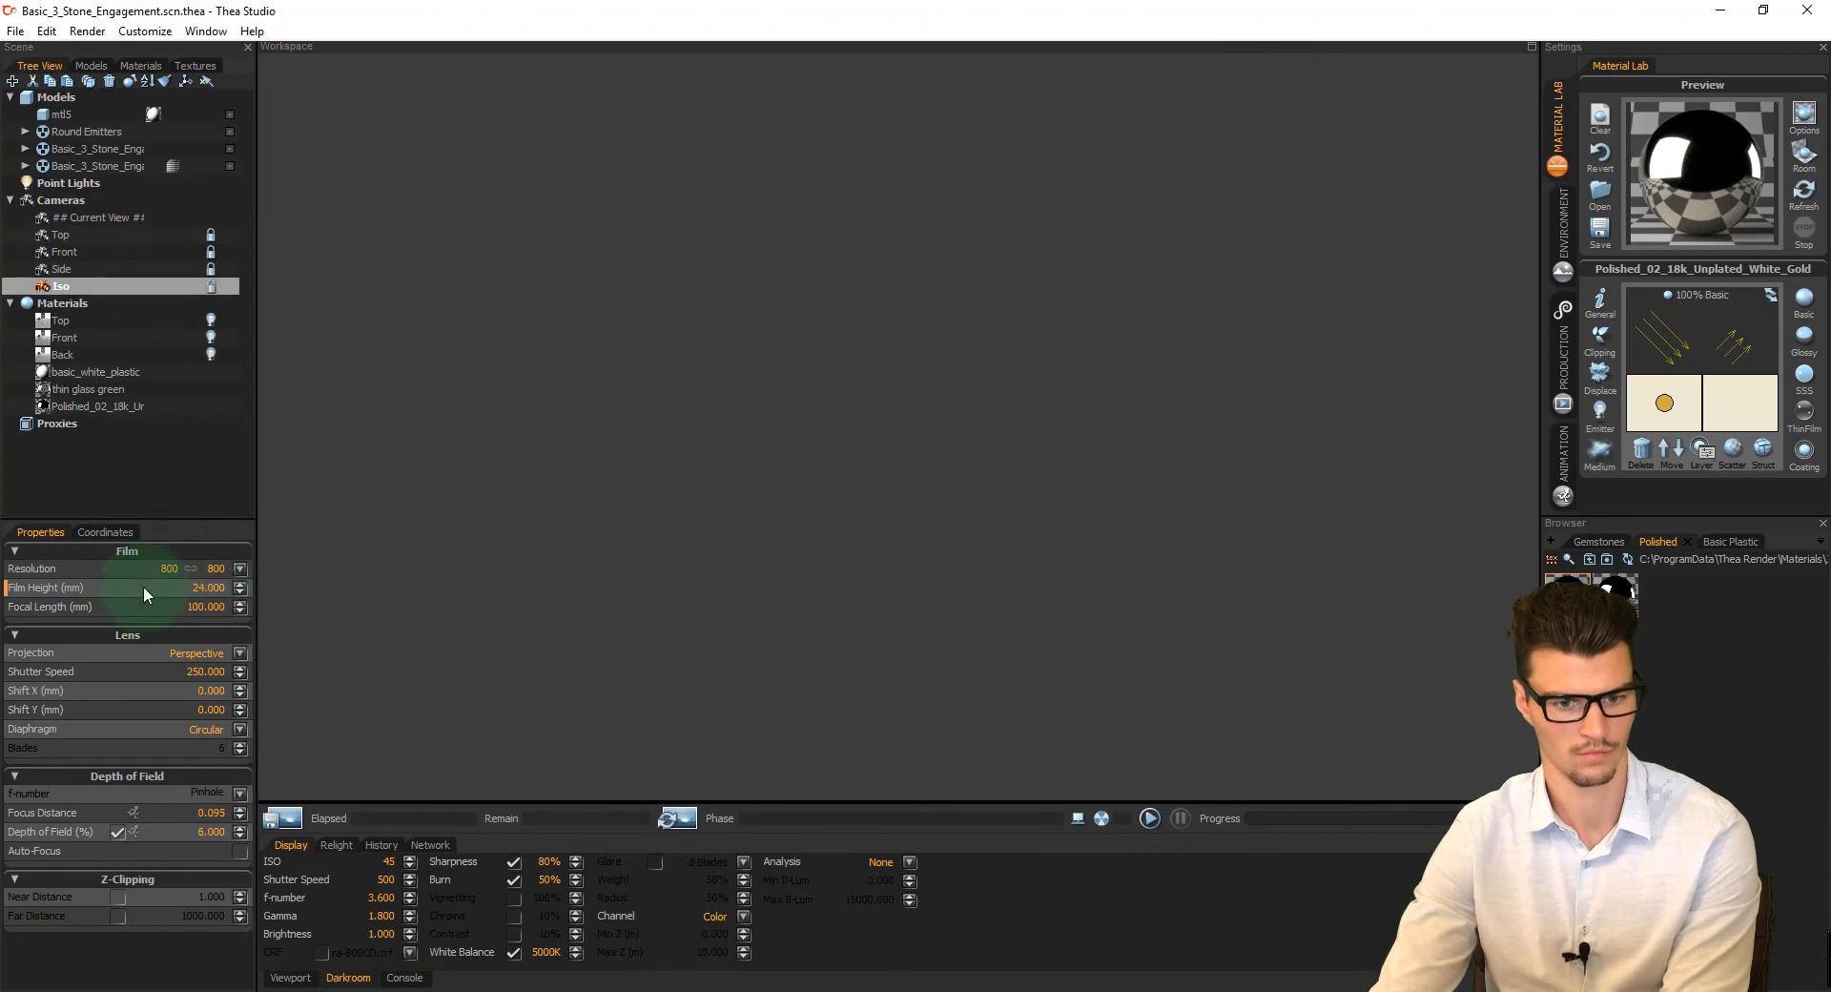
left_click(1149, 817)
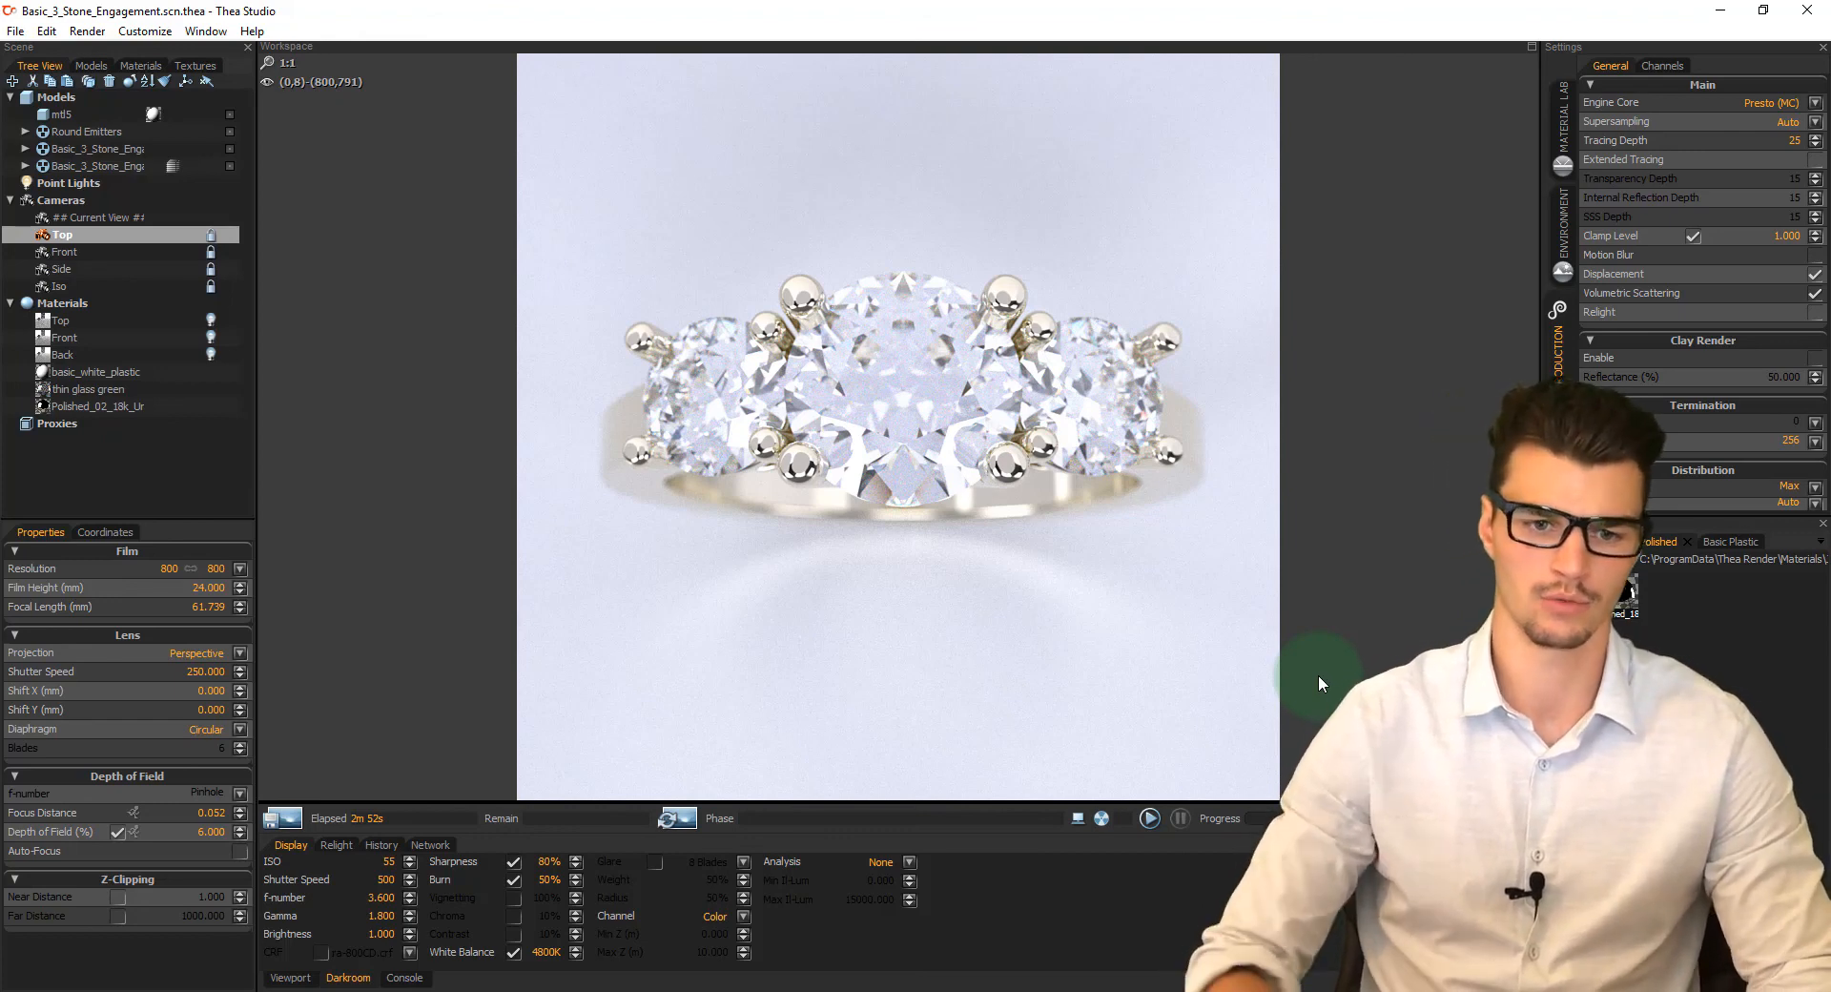
mouse_move(979, 292)
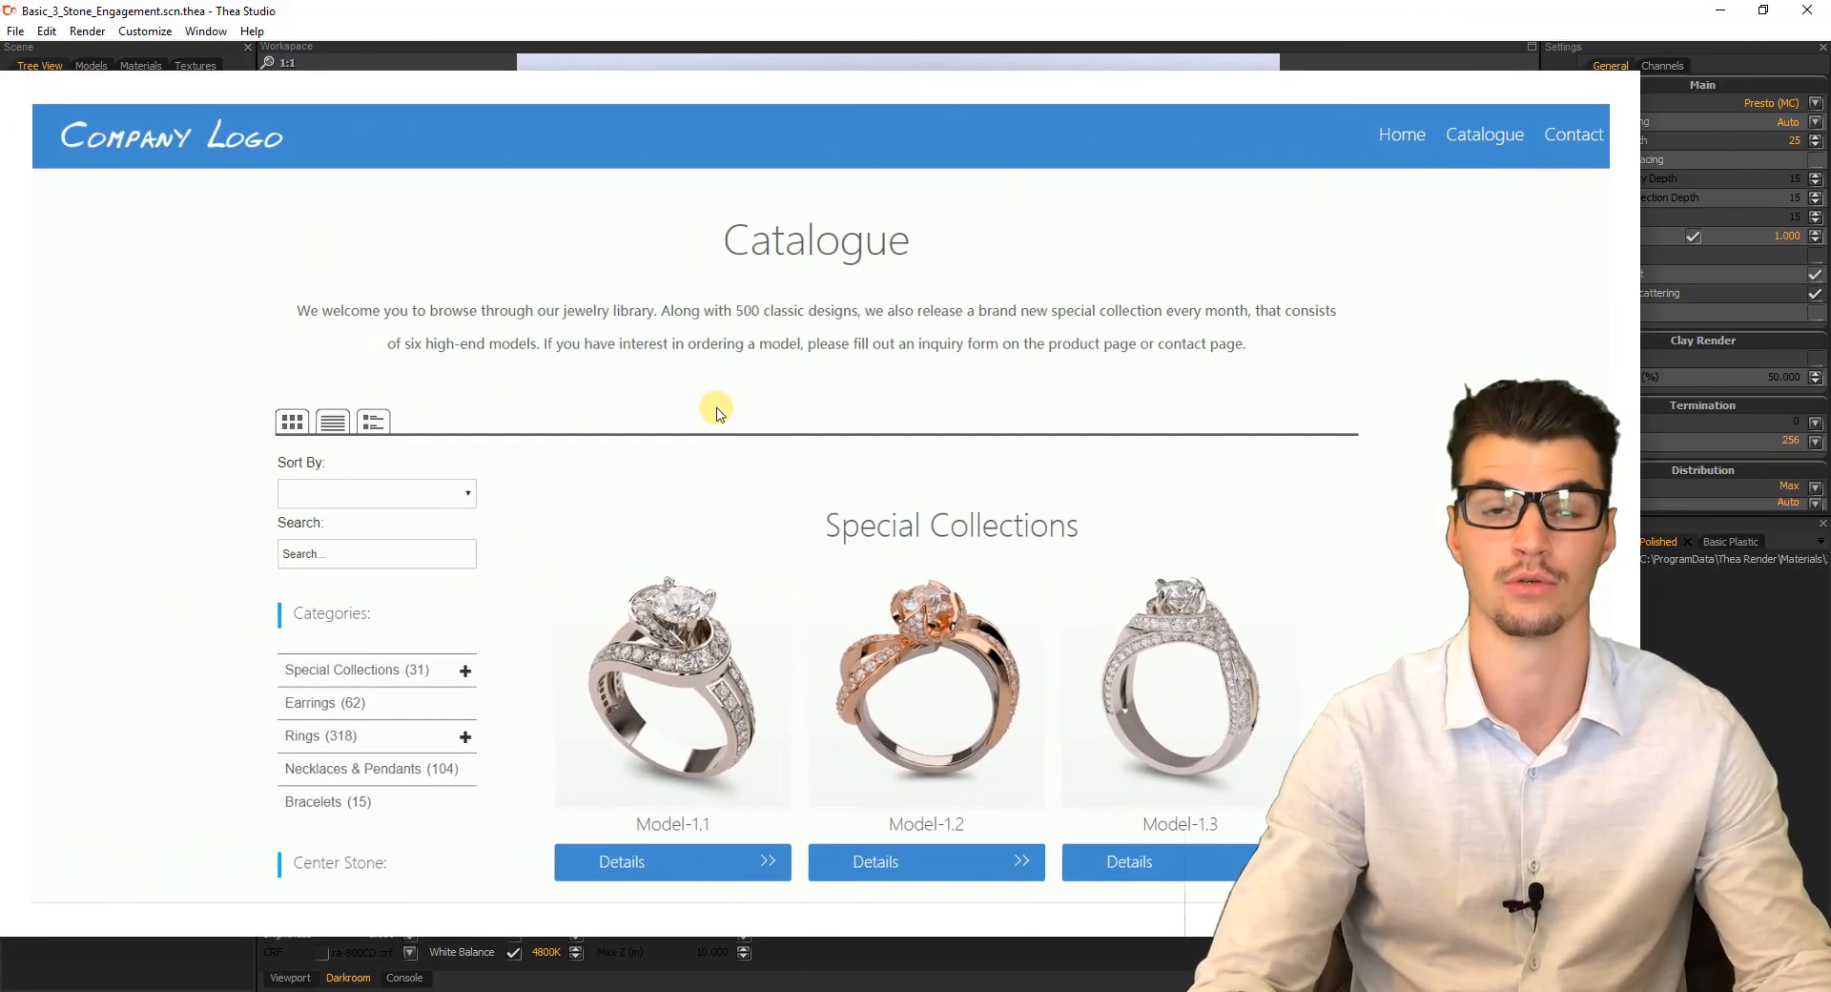
Step: Scroll through the ring listings, go to the next page, then open Earrings (62)
scroll("down", 3)
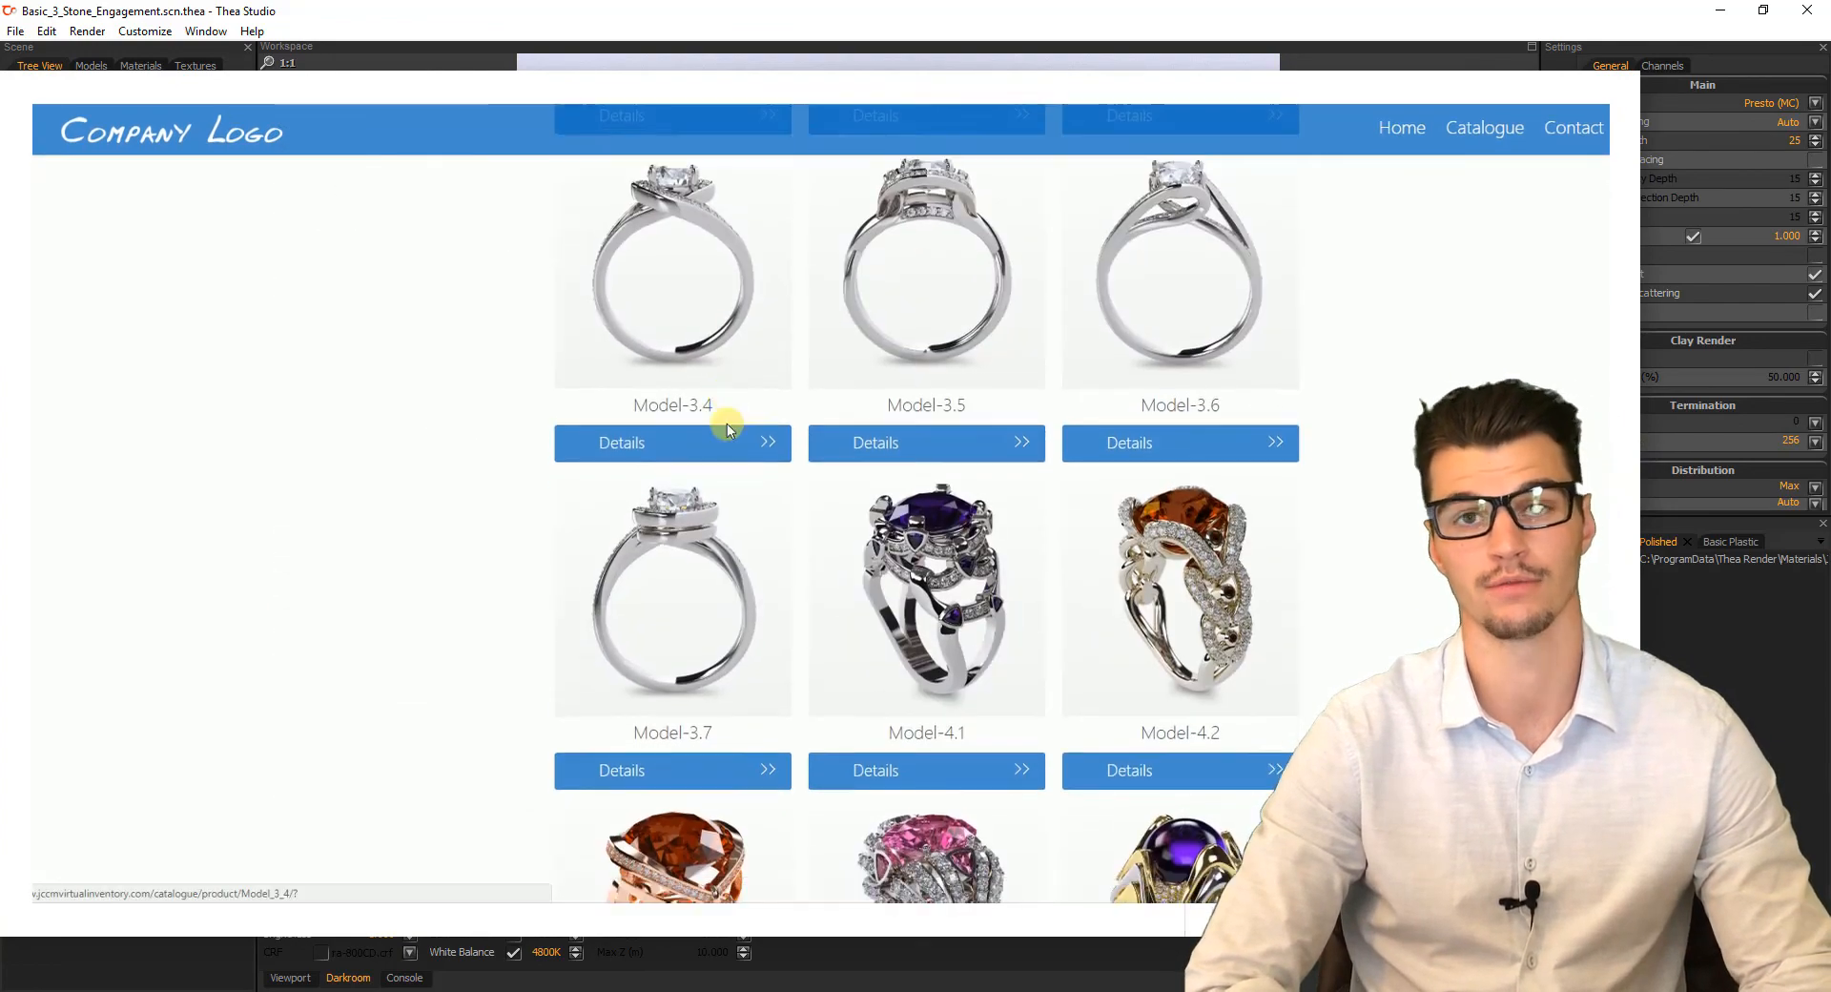
scroll("down", 3)
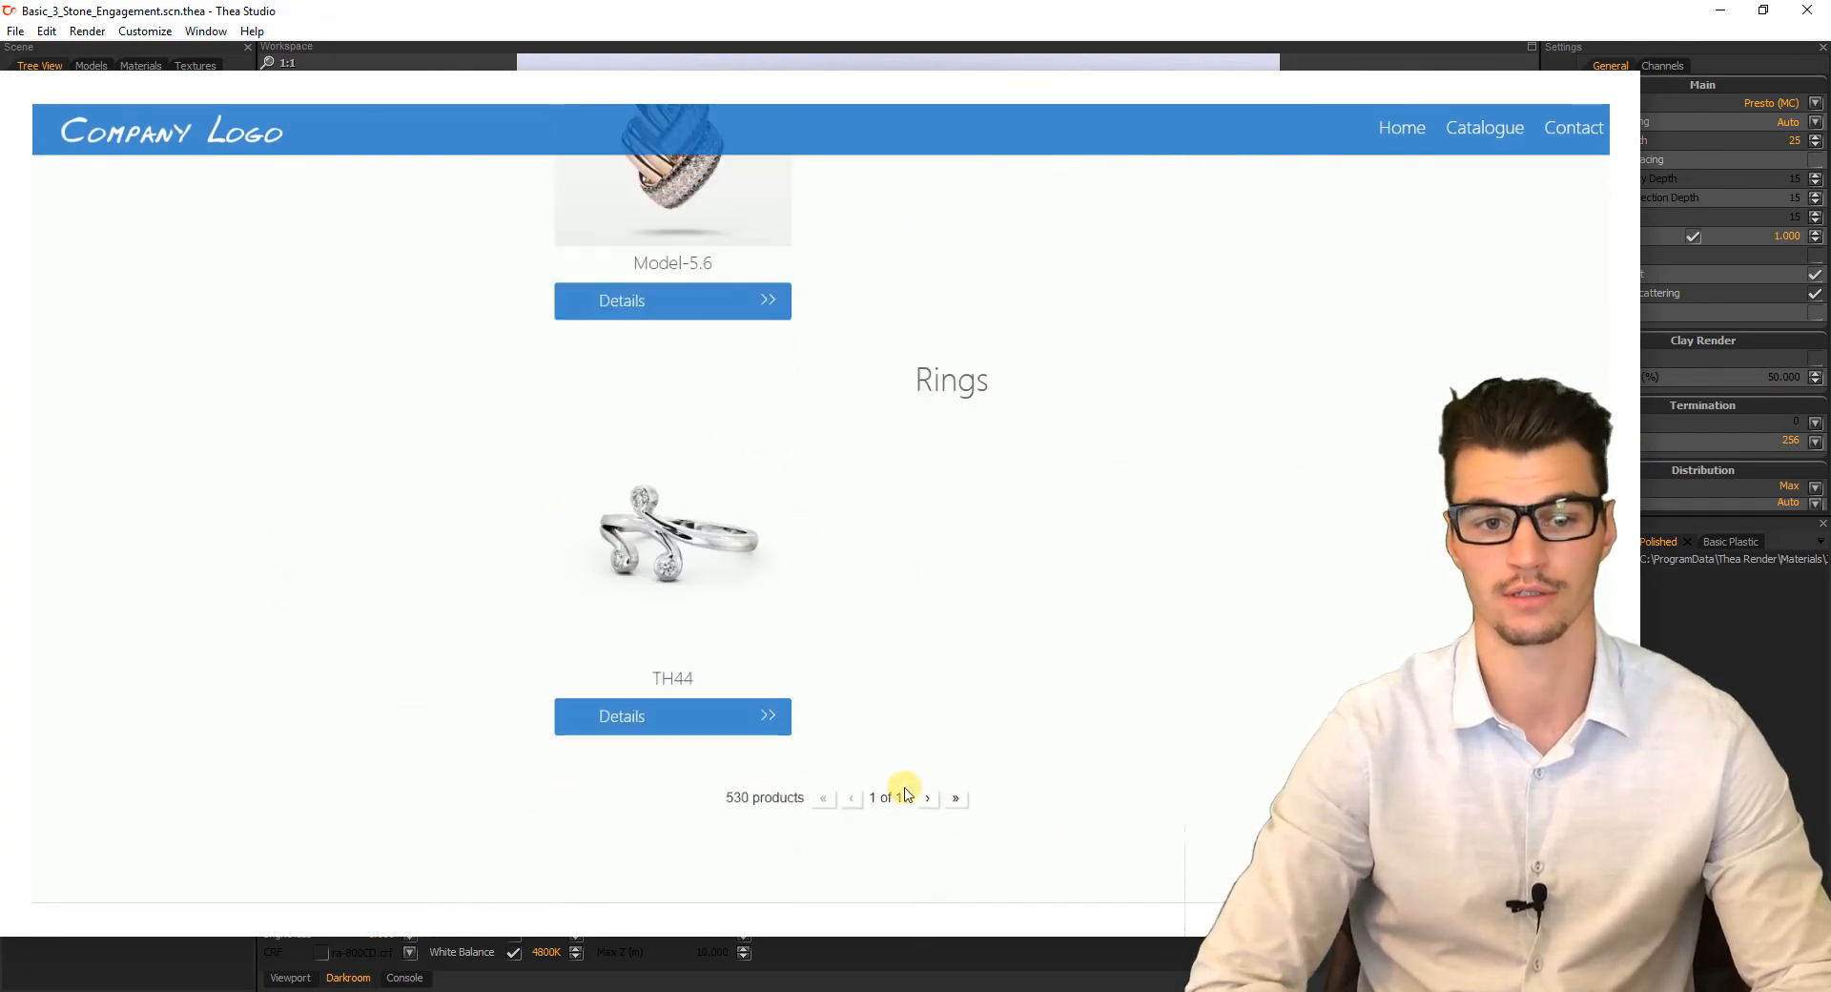
left_click(1485, 128)
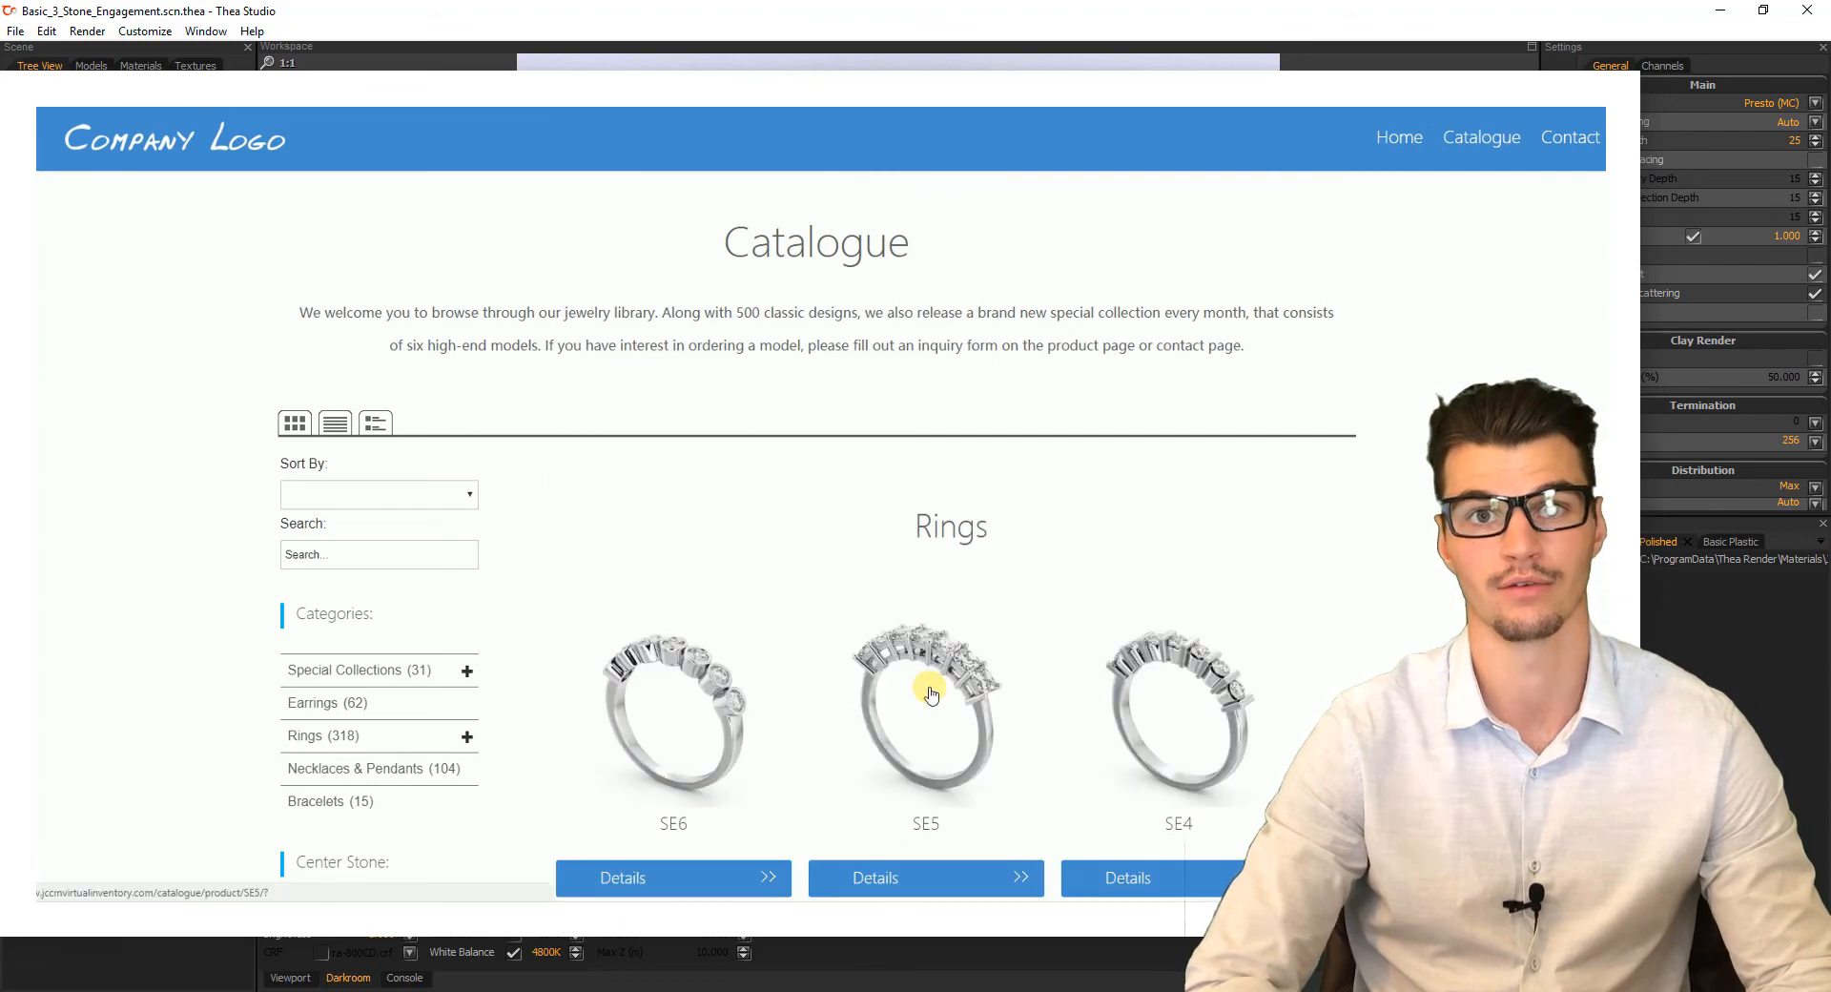
scroll("down", 3)
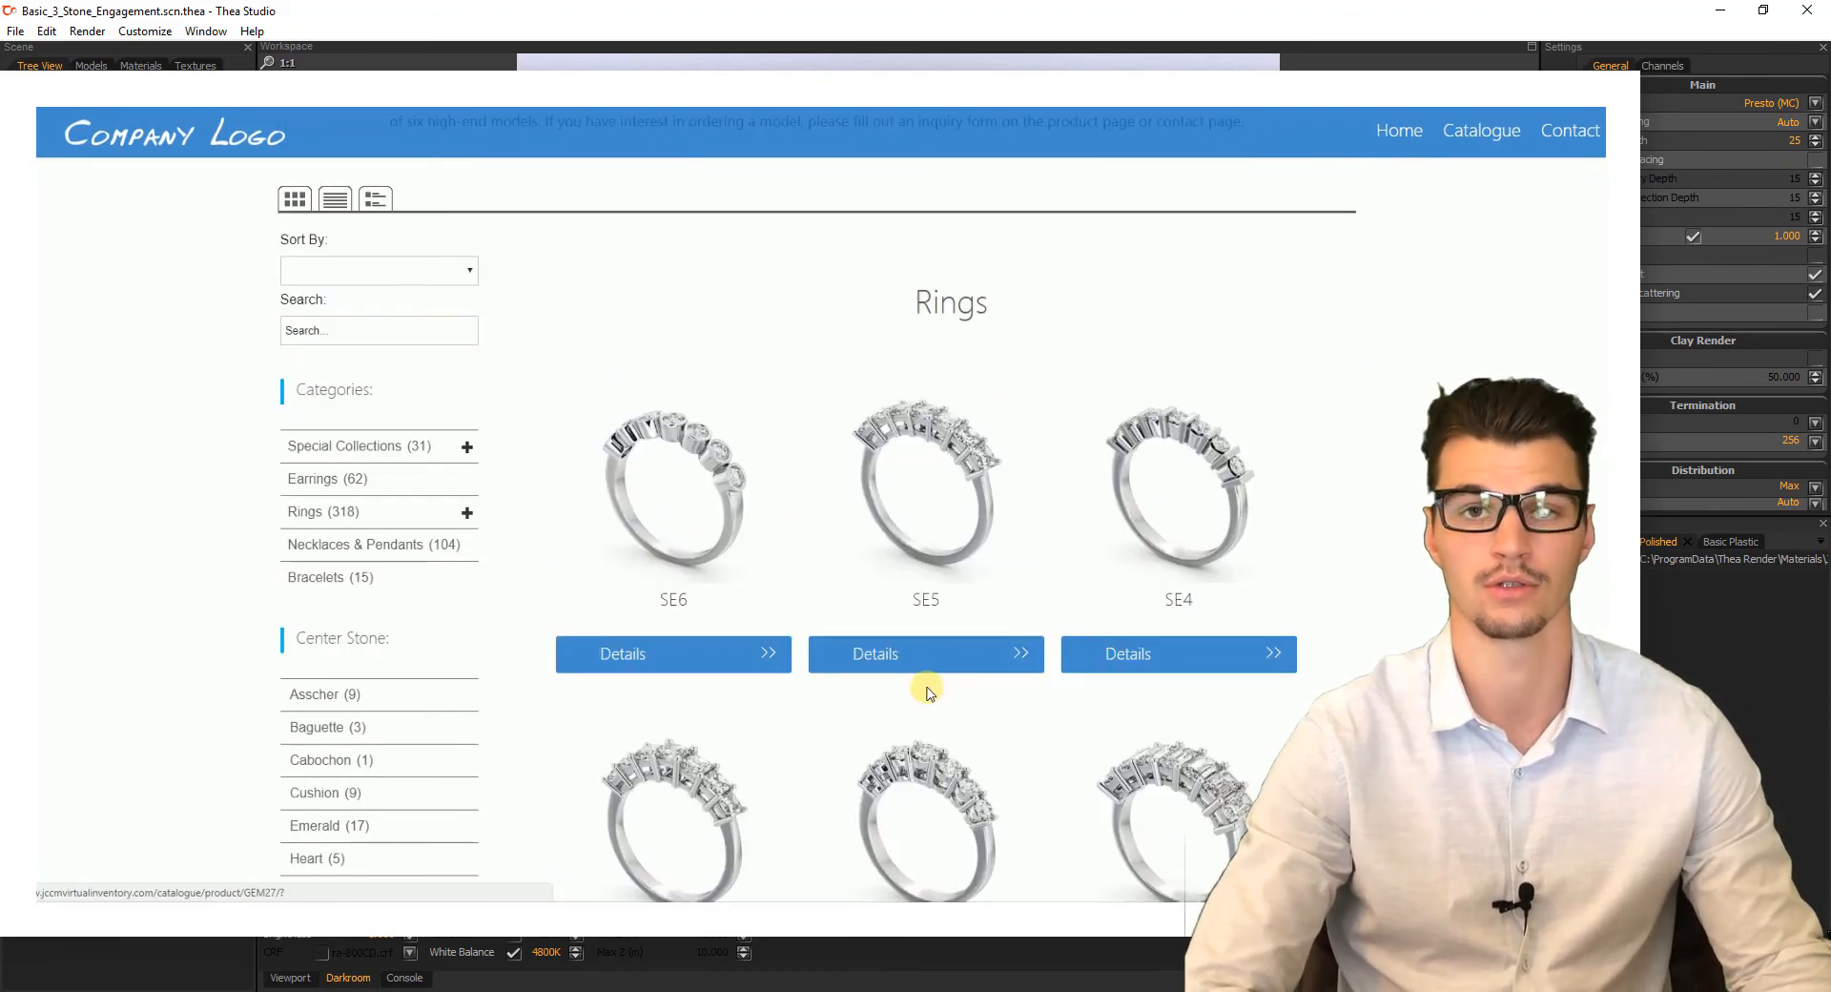
left_click(327, 478)
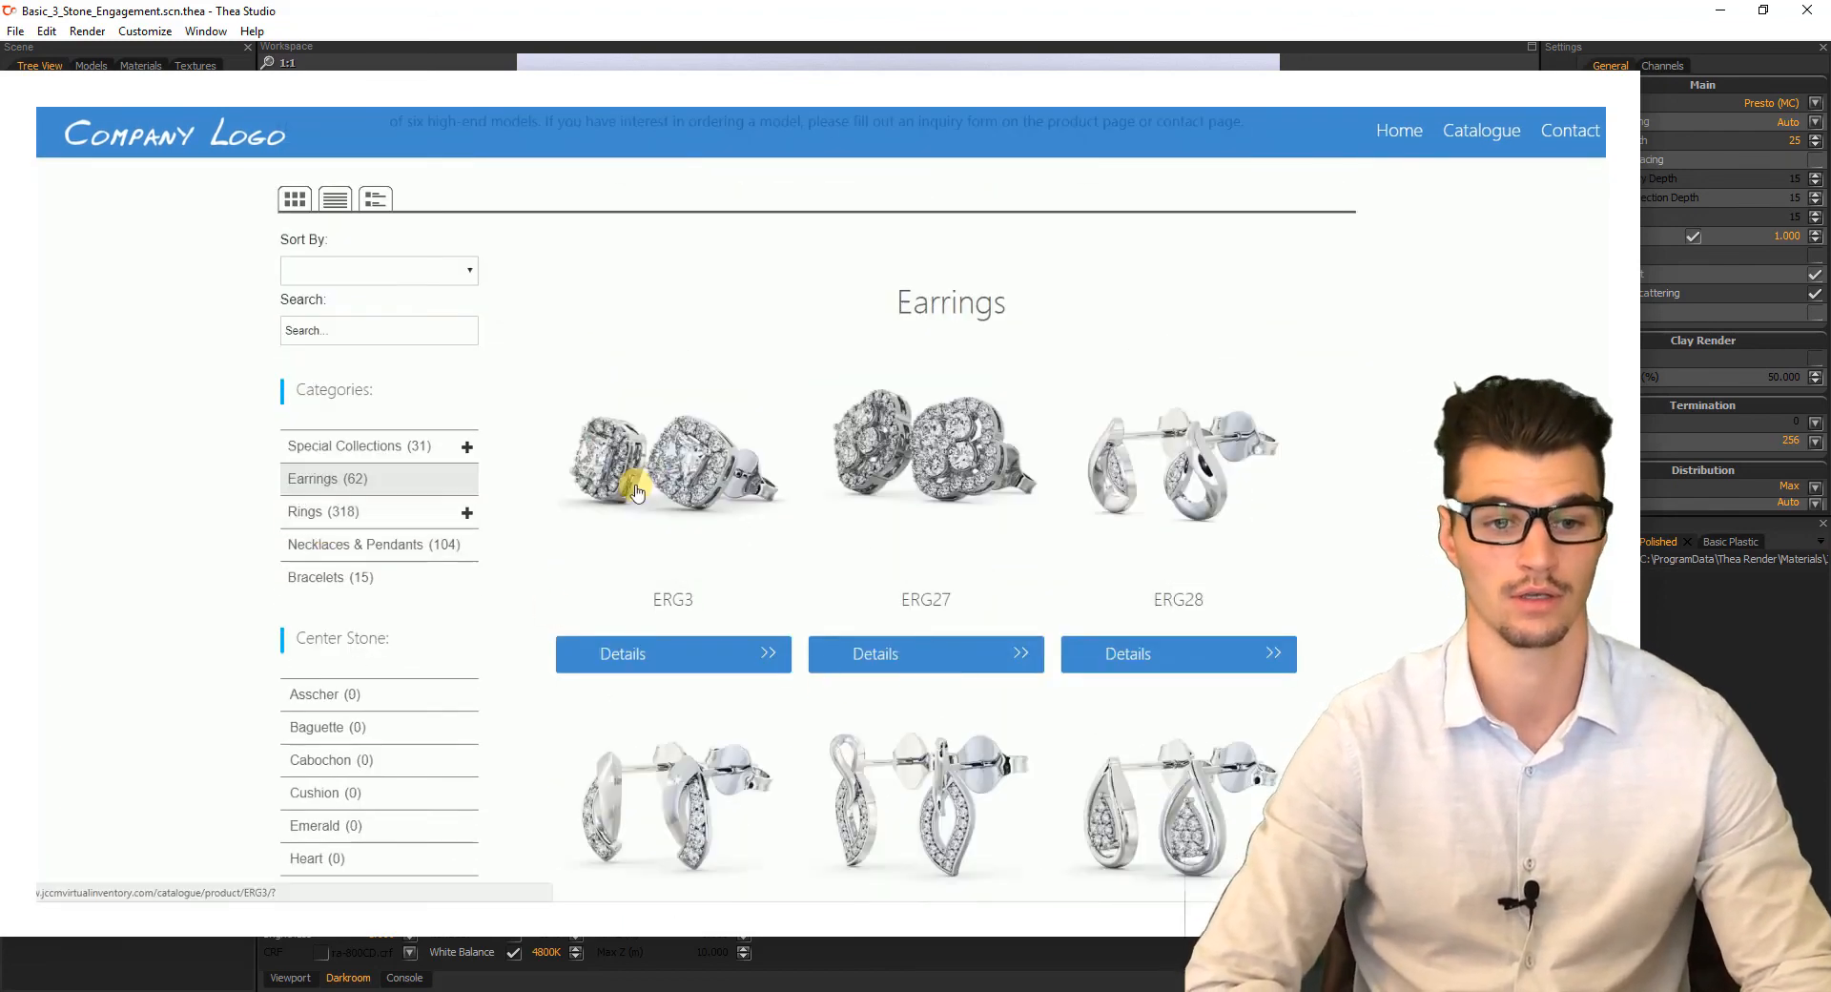
scroll("down", 3)
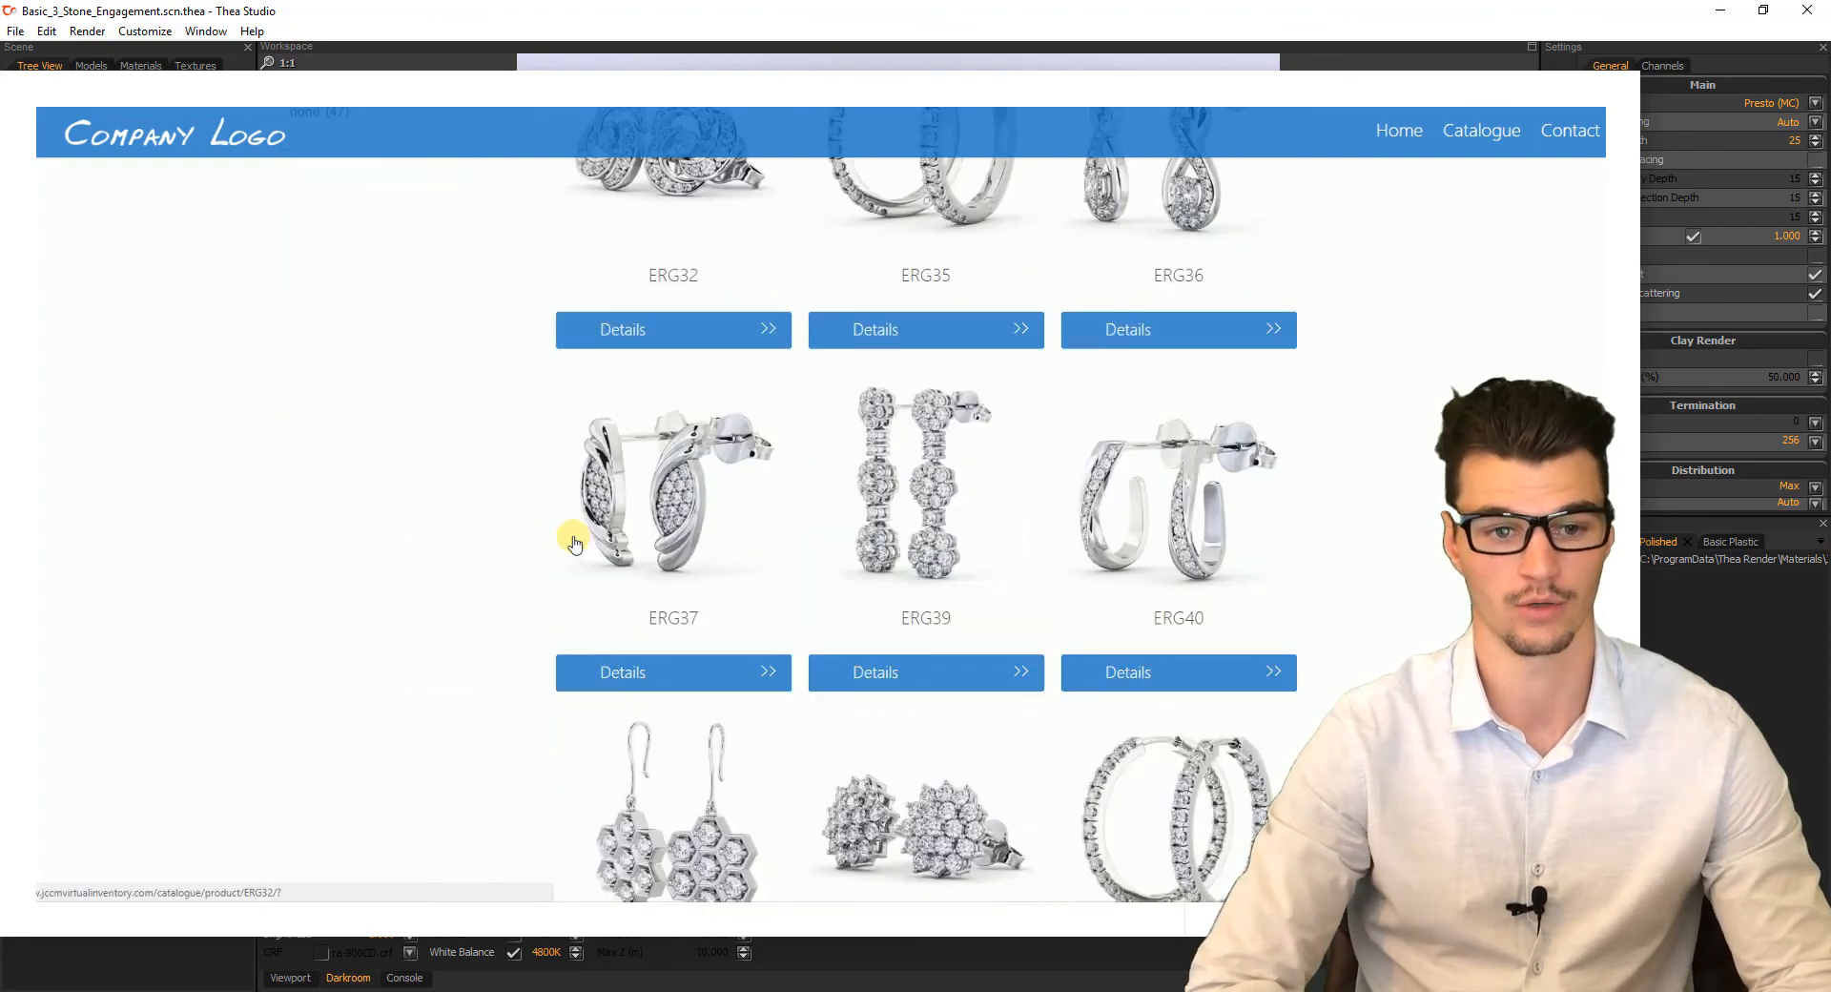